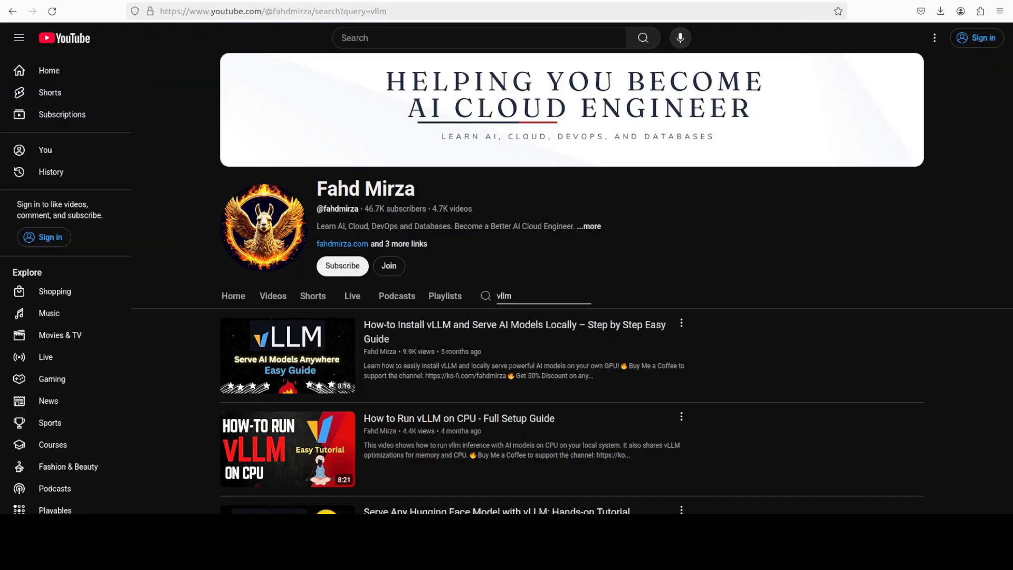
# Enter qwen3-omni and vllm, run nvidia-smi to confirm the H100 GPU, then clear the terminal.
pyautogui.write('qwen3-omni')
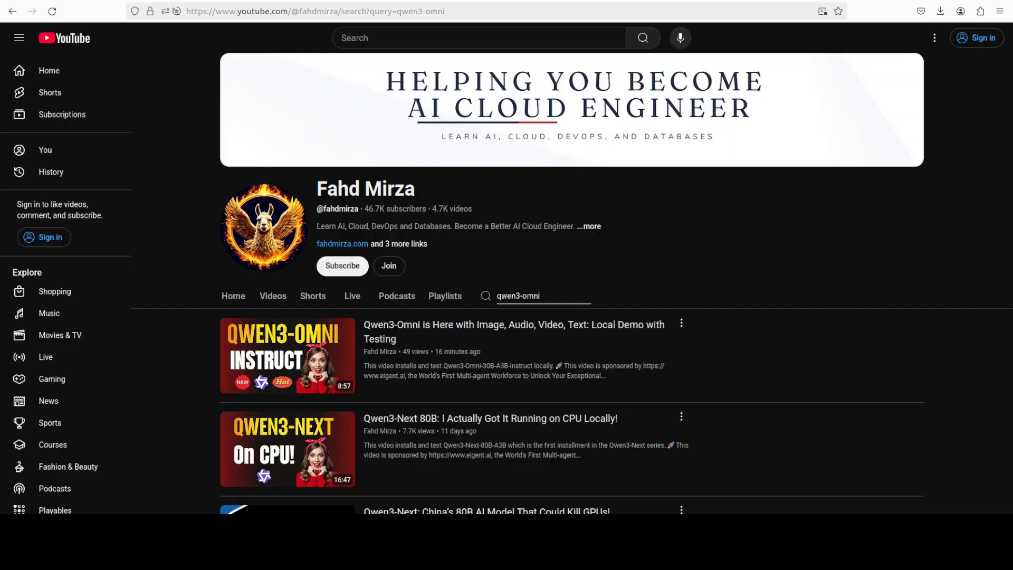
pyautogui.write('vllm')
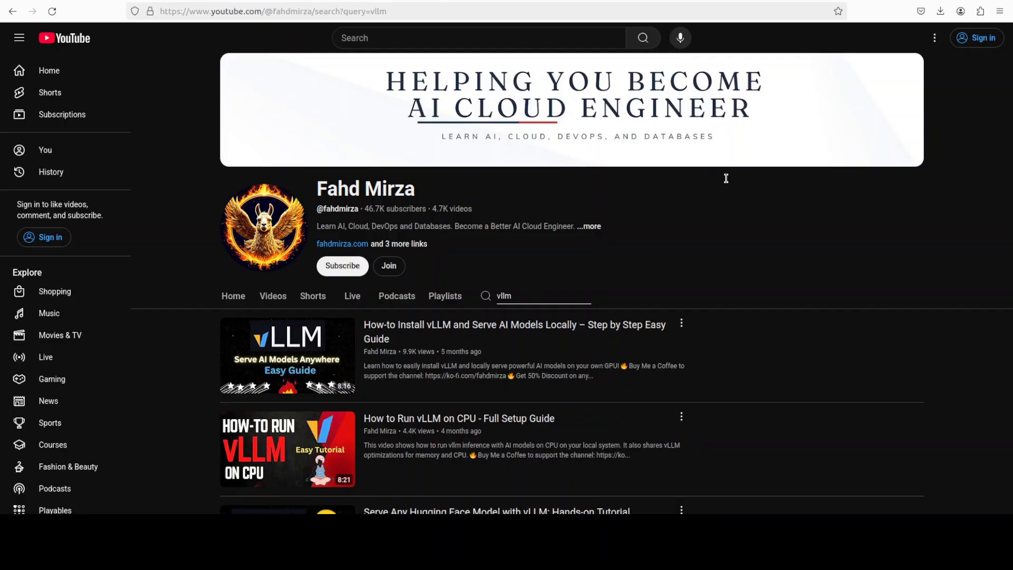
pyautogui.moveTo(728, 183)
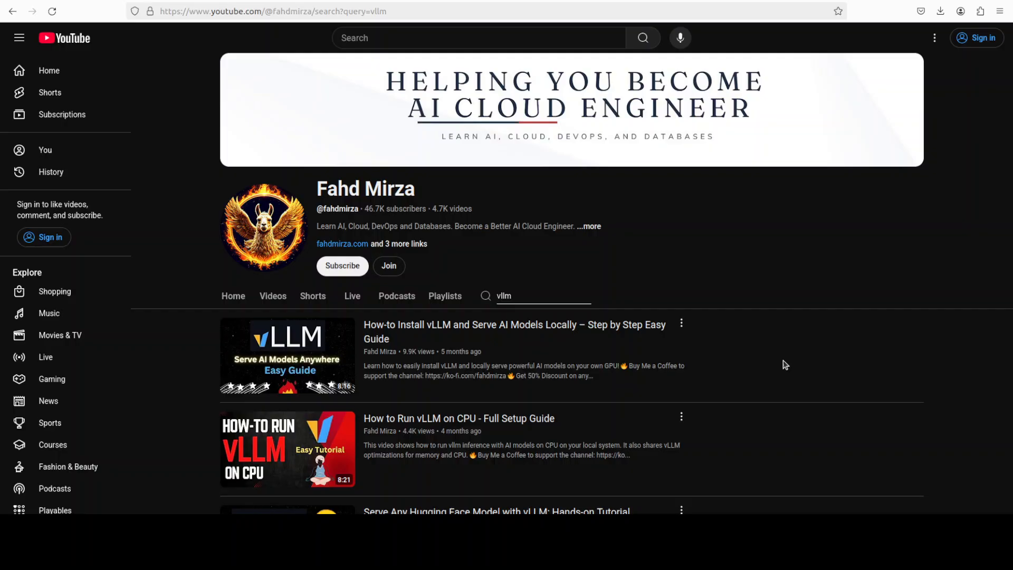
pyautogui.moveTo(738, 362)
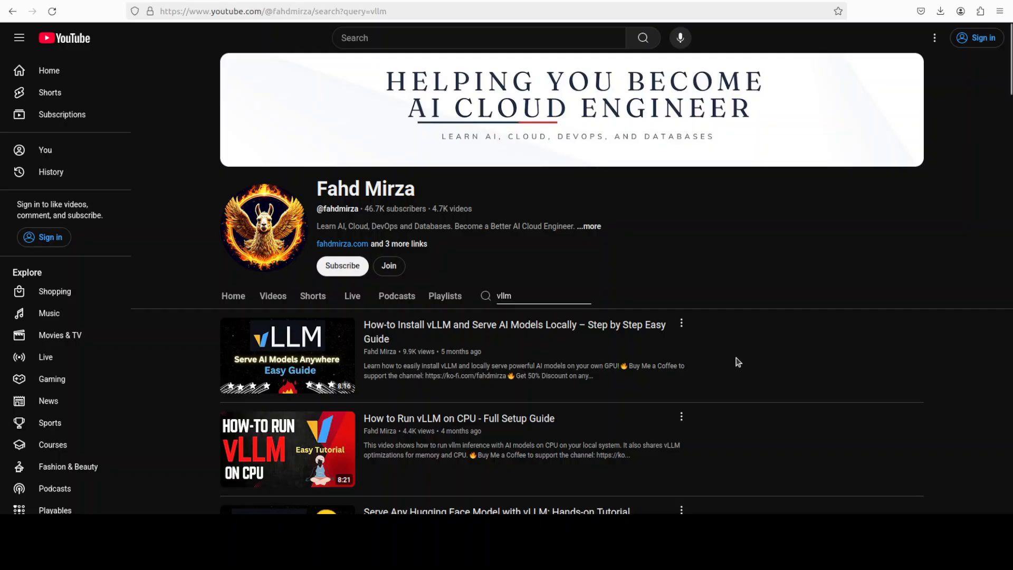
pyautogui.moveTo(794, 219)
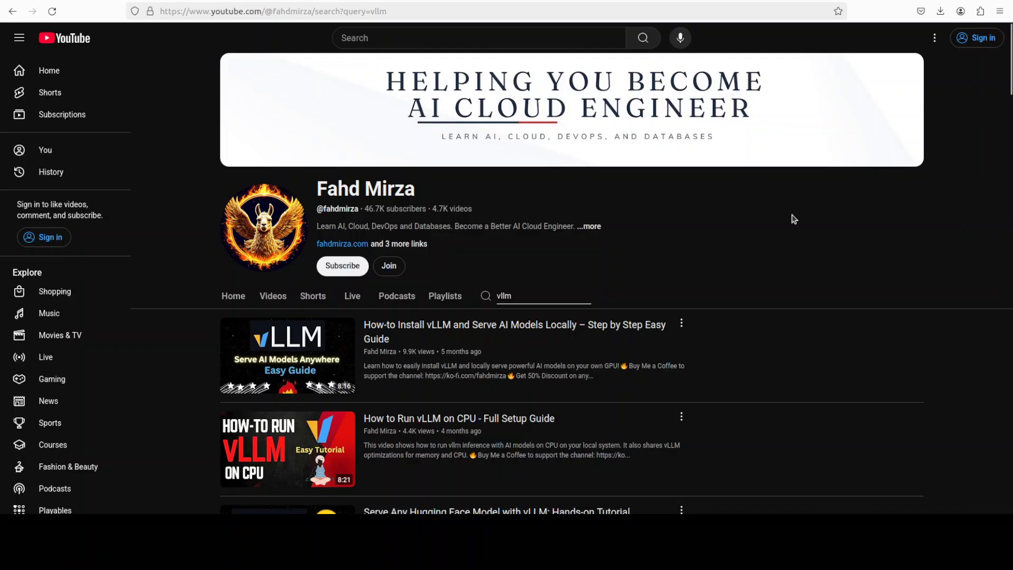
pyautogui.moveTo(779, 221)
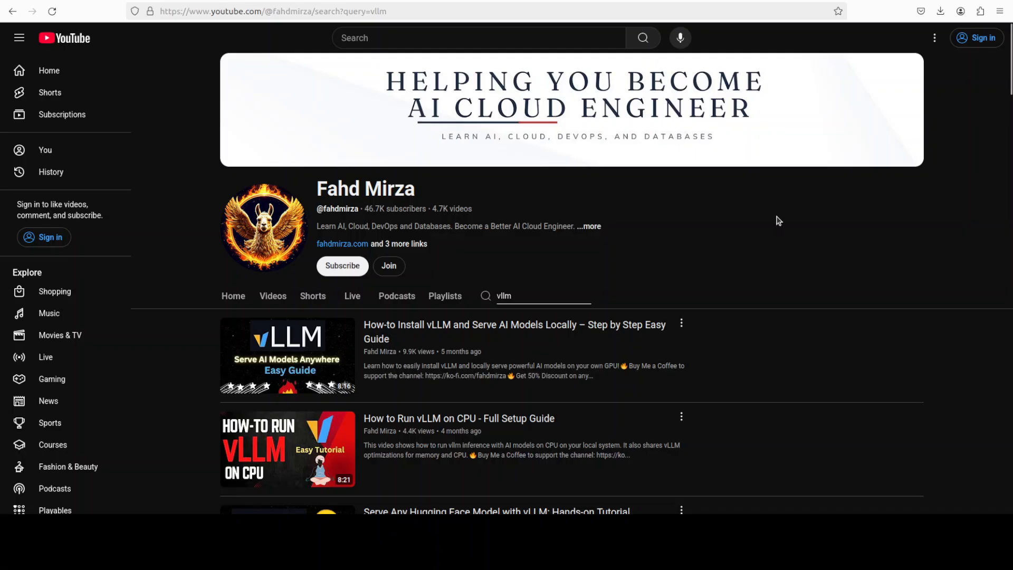
pyautogui.moveTo(654, 197)
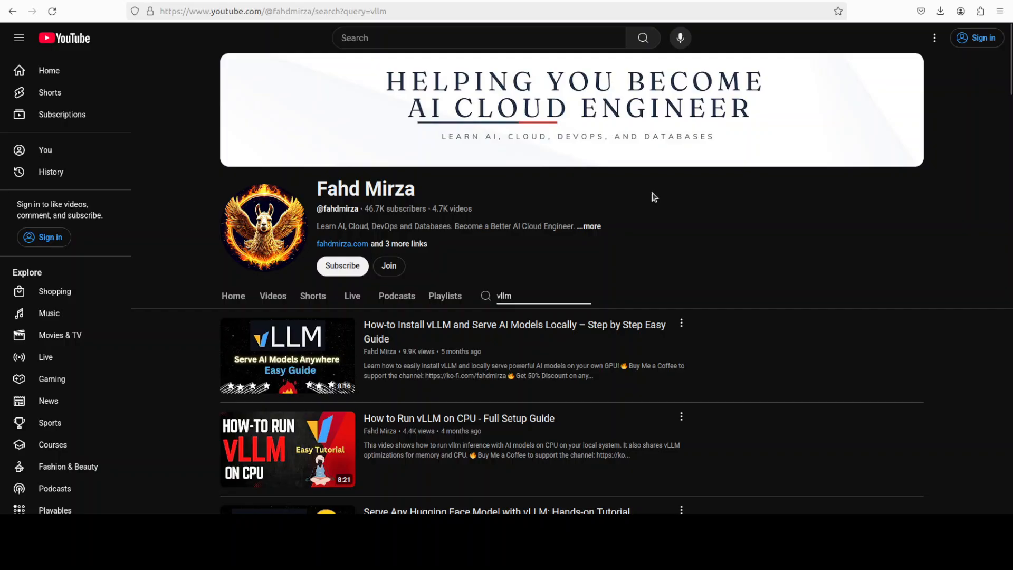
pyautogui.moveTo(769, 349)
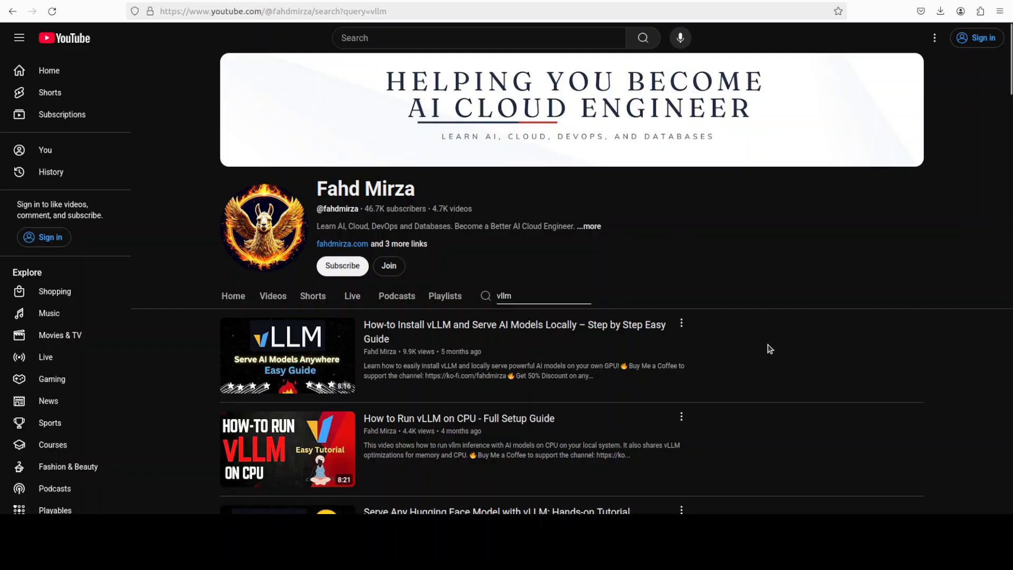
pyautogui.moveTo(761, 338)
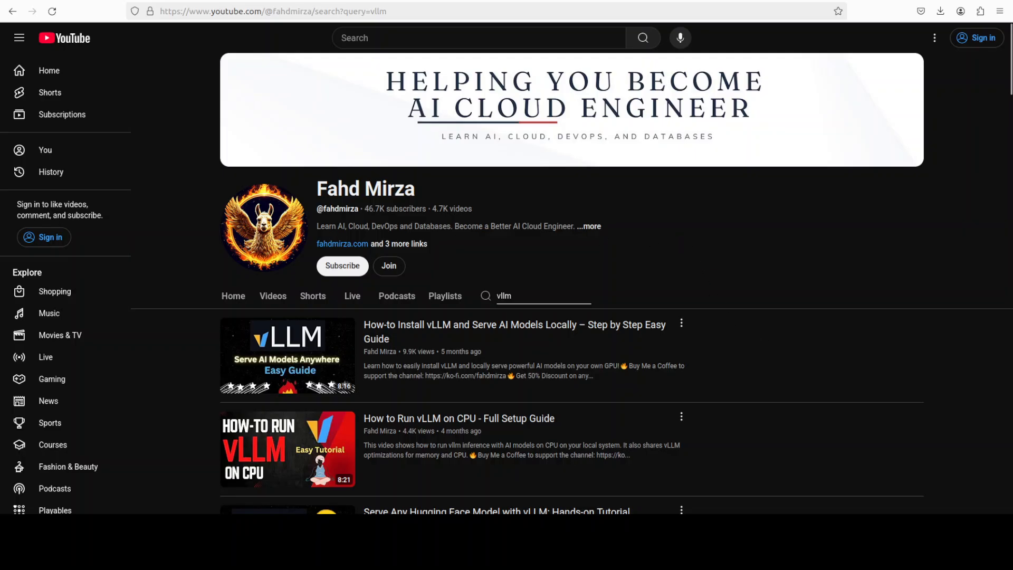
pyautogui.moveTo(19, 109)
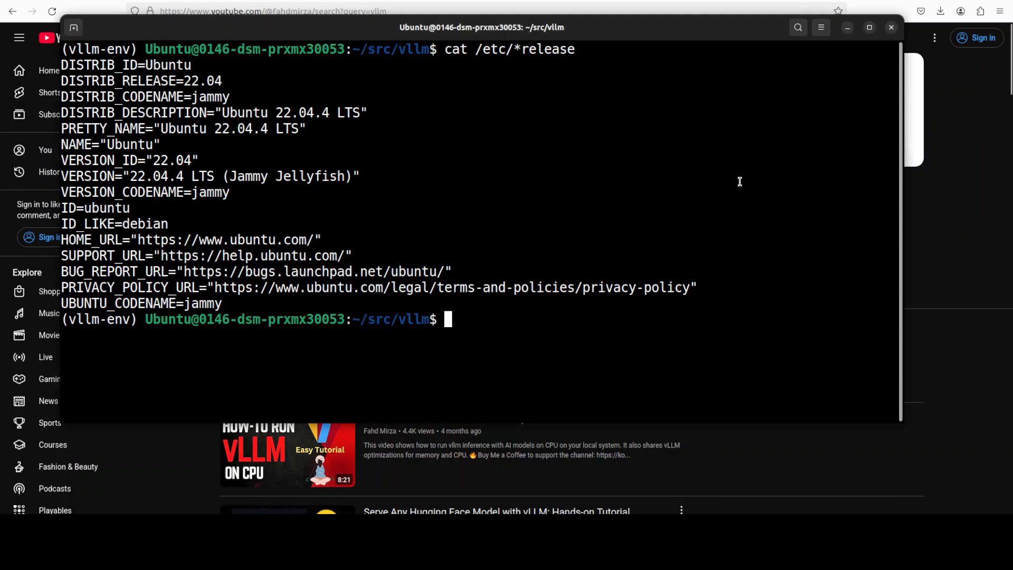
pyautogui.write('nvidia-smi')
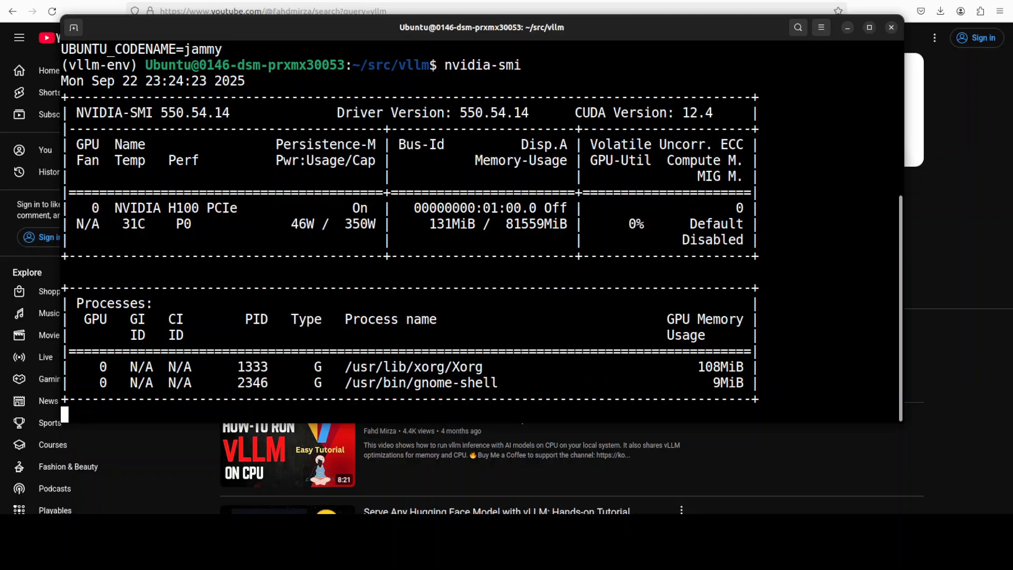
pyautogui.press('Return')
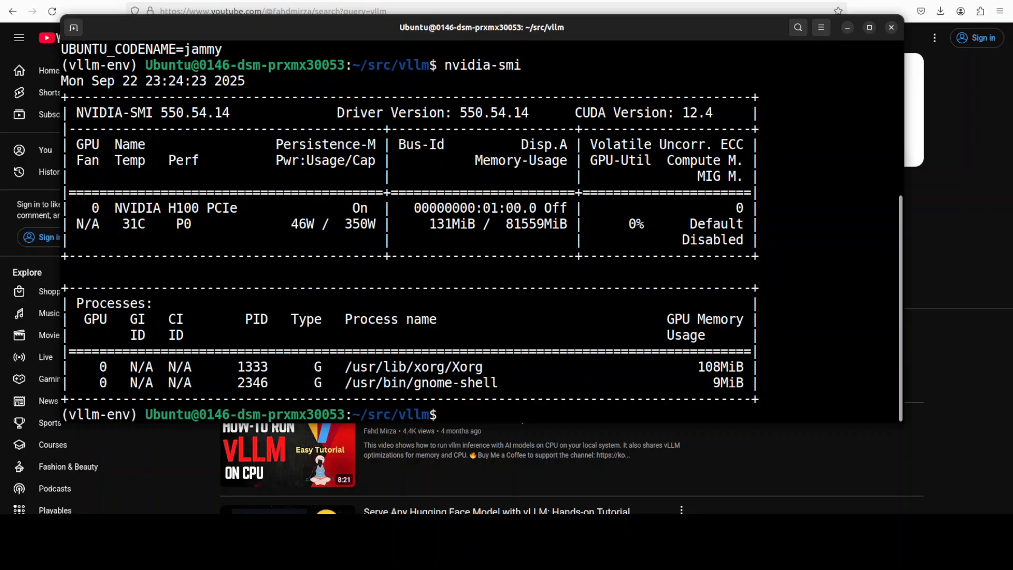
pyautogui.write('clear')
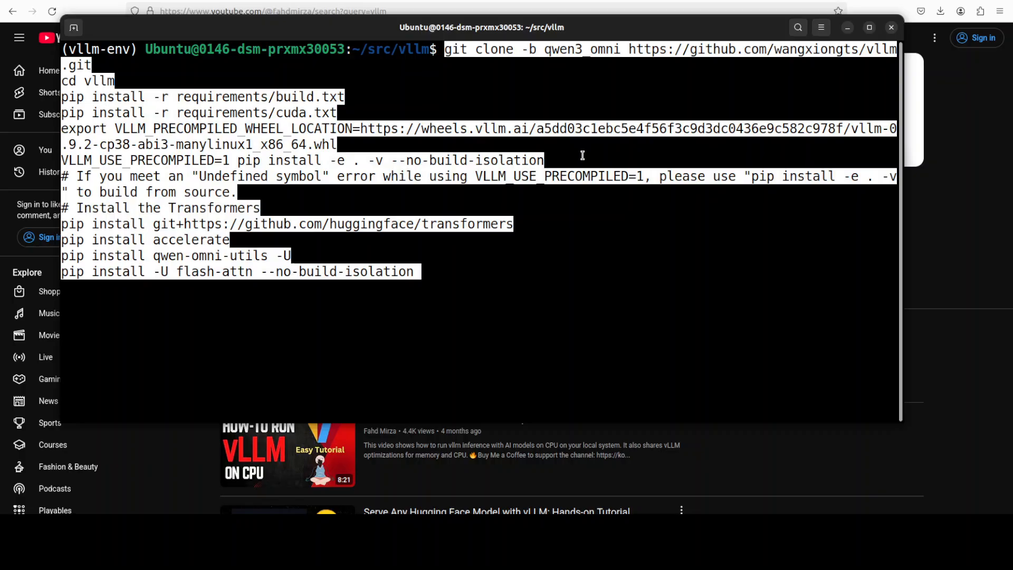
pyautogui.moveTo(483, 74)
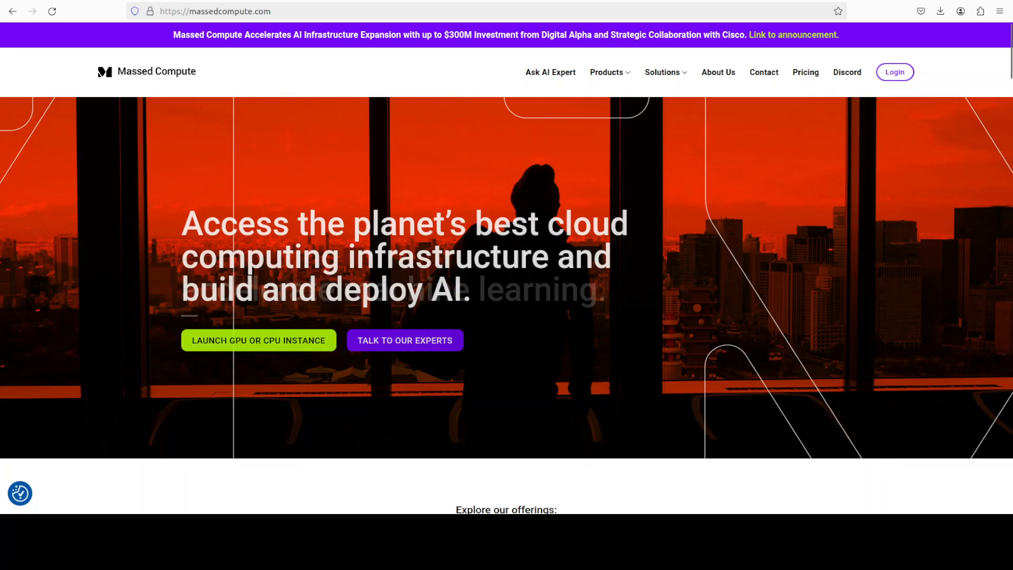
# Navigate to huggingface.co/Qwen/Qwen3-Omni-30B-A3B-Thinking to view the model card.
pyautogui.write('https://huggingface.co/Qwen/Qwen3-Omni-30B-A3B-Thinking')
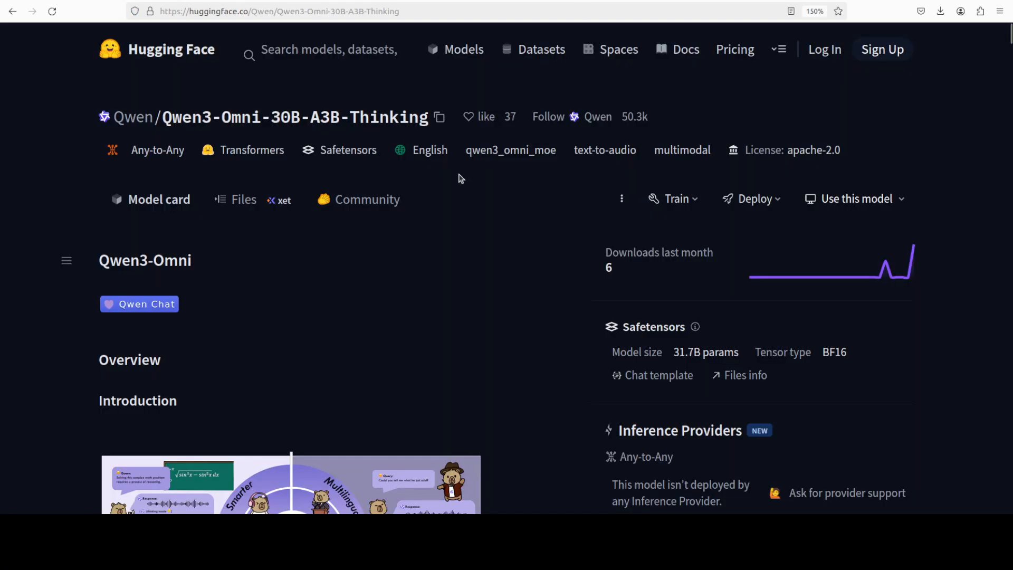
pyautogui.moveTo(404, 196)
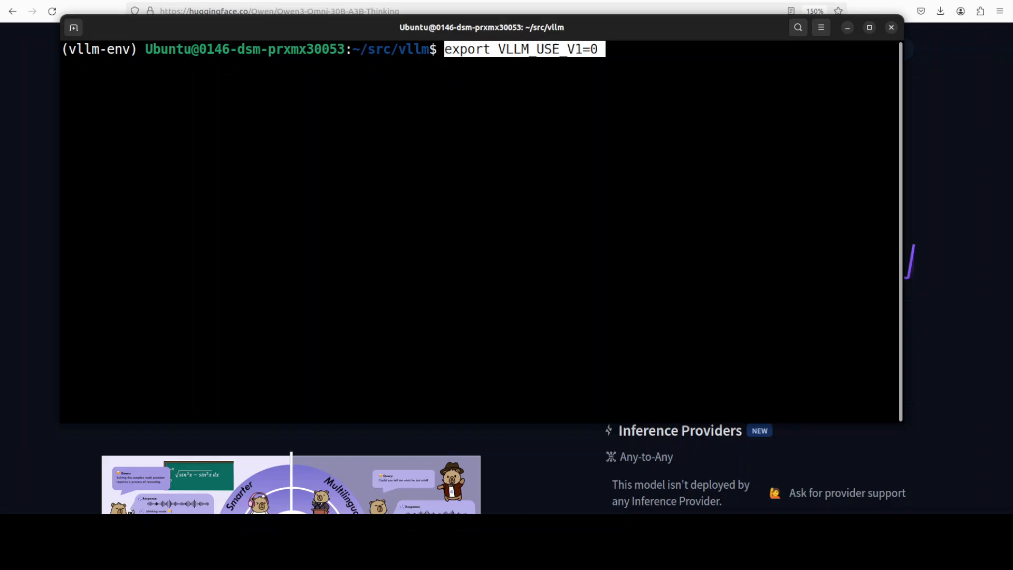
pyautogui.moveTo(732, 145)
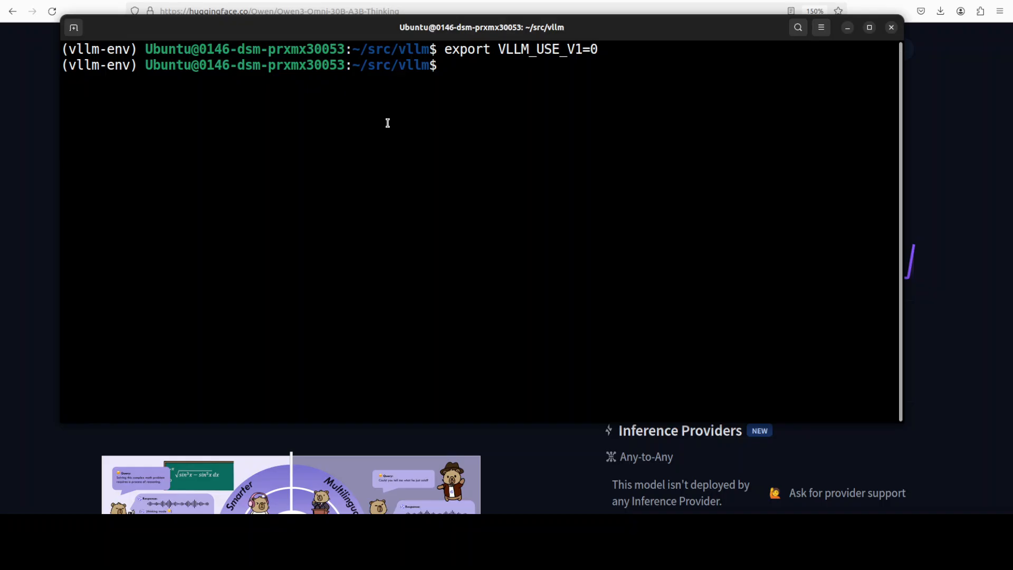
# Paste the vllm serve Qwen3-Omni-30B-A3B-Thinking command (port 8901, bfloat16, 32768 context) at the prompt.
pyautogui.rightClick(388, 123)
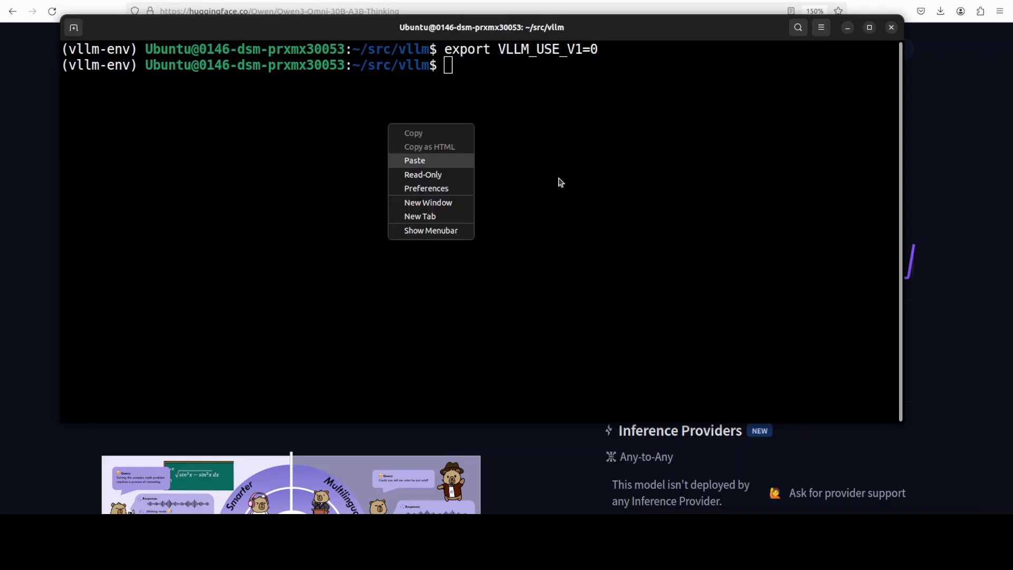
pyautogui.click(413, 160)
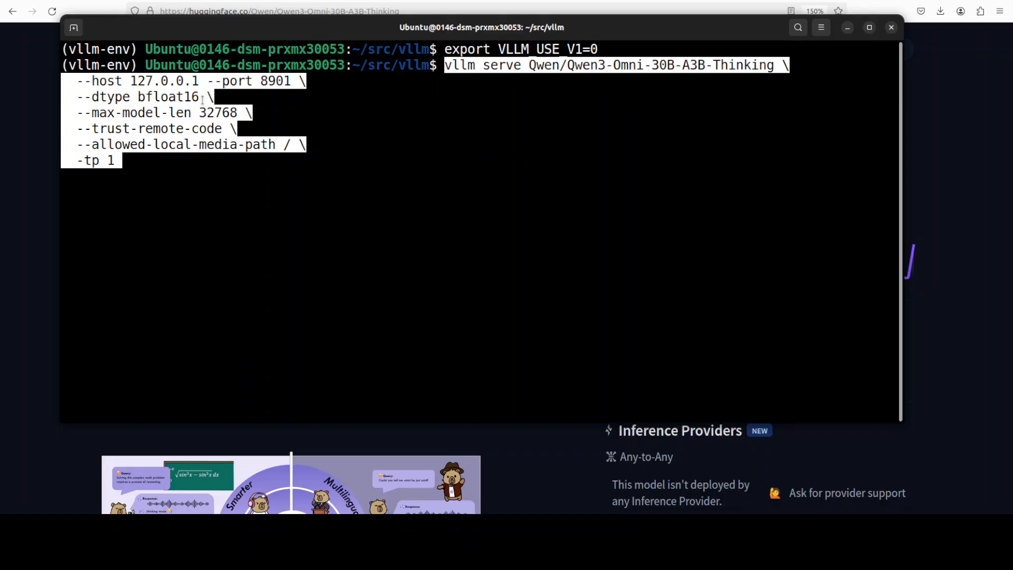
pyautogui.moveTo(758, 214)
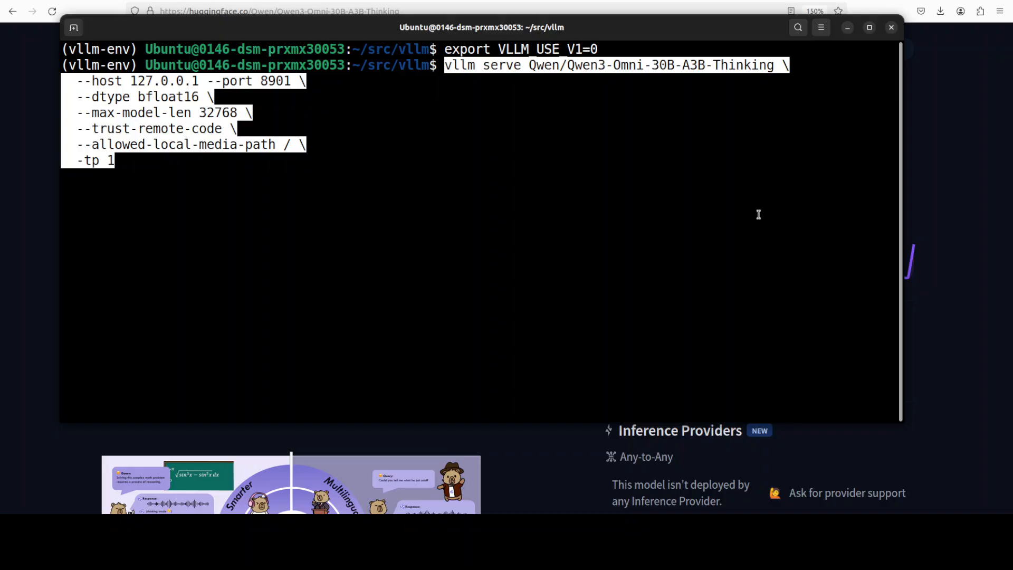
pyautogui.moveTo(752, 214)
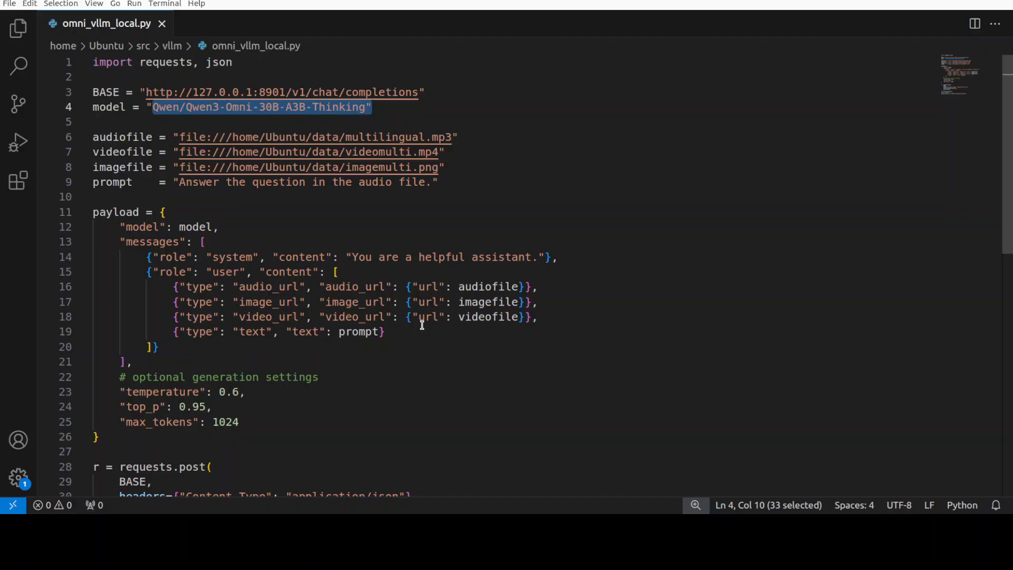
pyautogui.moveTo(214, 188)
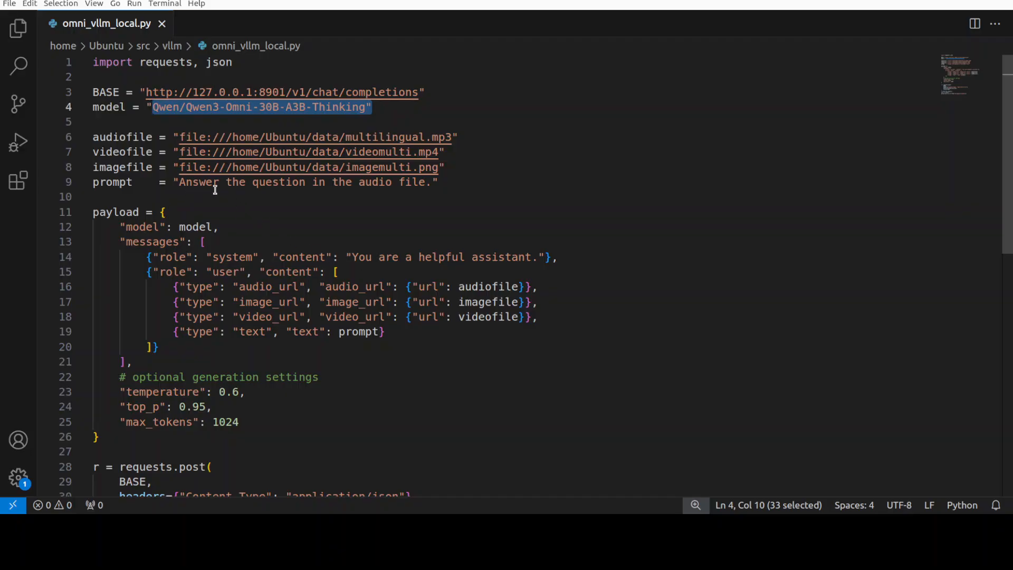
pyautogui.moveTo(606, 220)
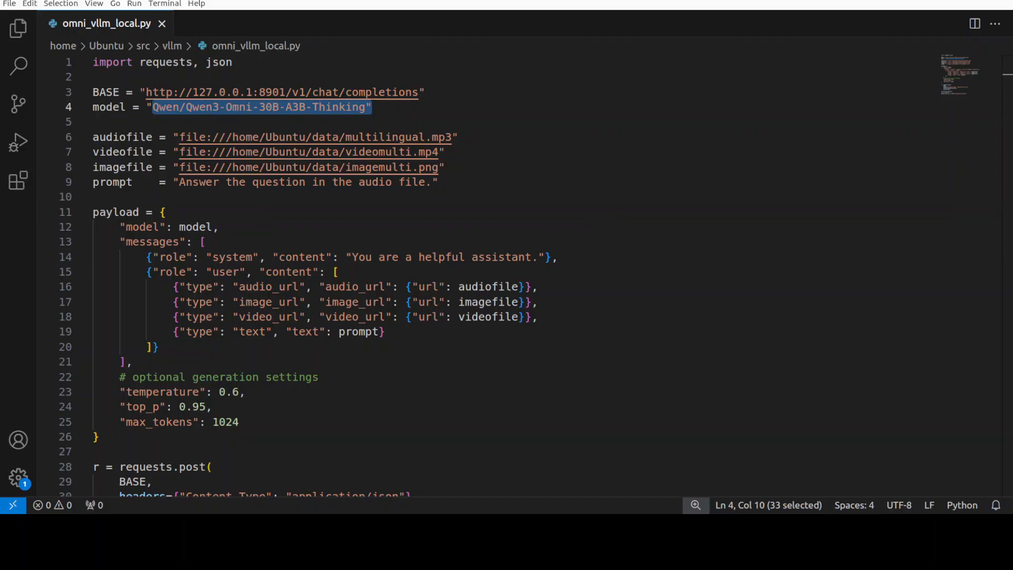
pyautogui.moveTo(18, 103)
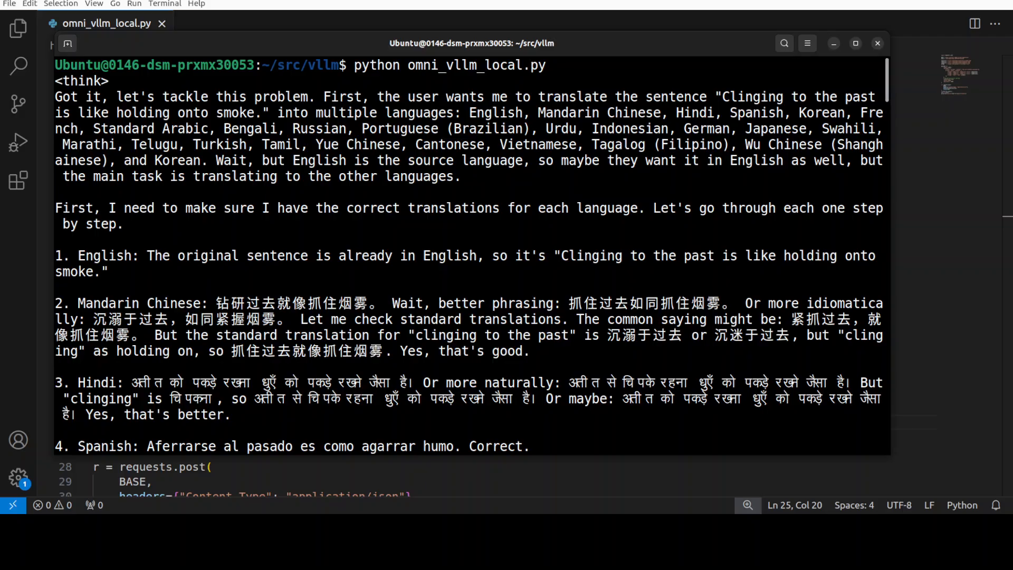
# Scroll through the model's thinking output verifying each translation until the final list begins.
pyautogui.scroll(-3)
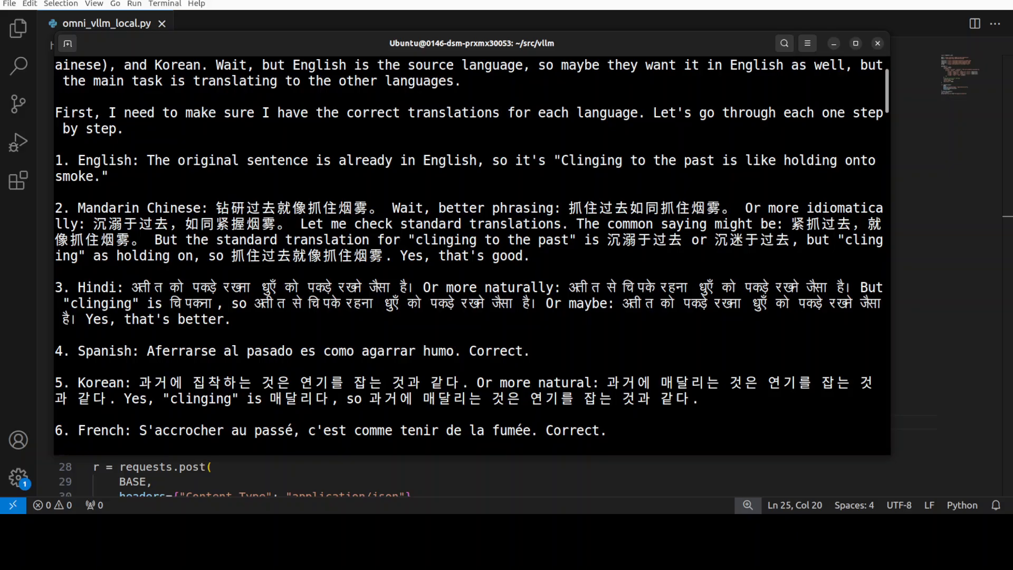
pyautogui.scroll(-3)
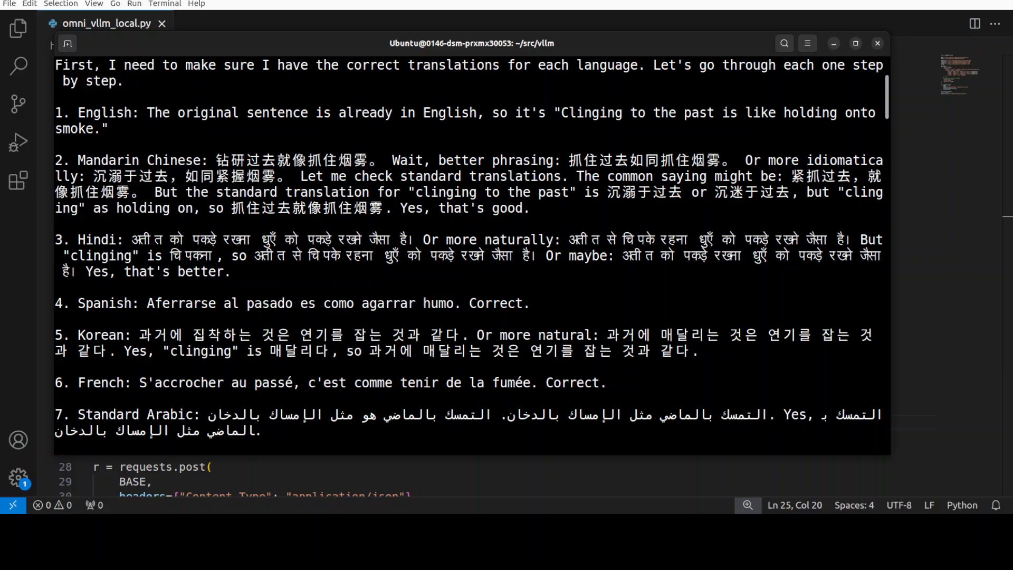
pyautogui.scroll(-3)
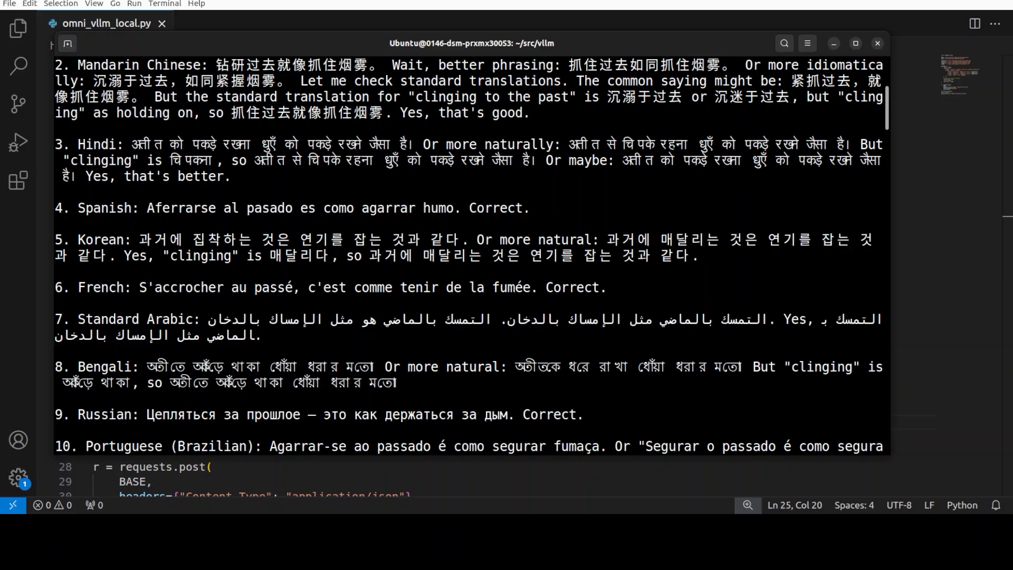
pyautogui.scroll(-3)
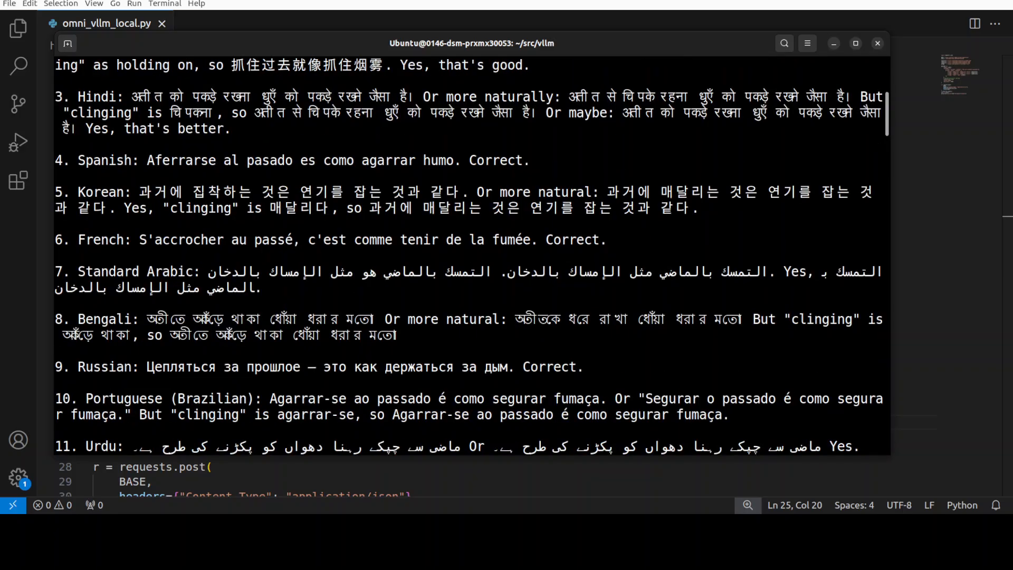
pyautogui.scroll(-3)
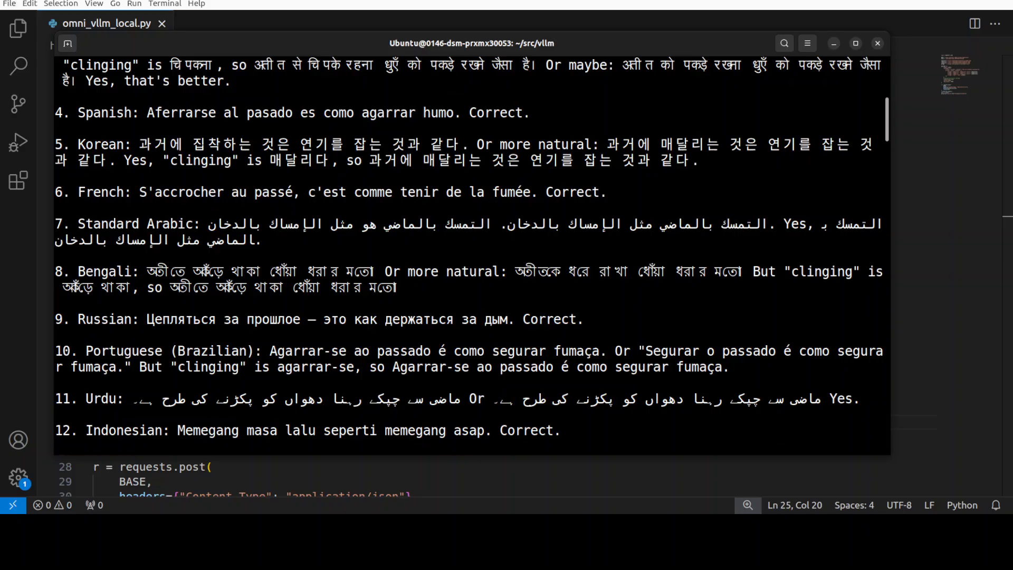
pyautogui.scroll(-3)
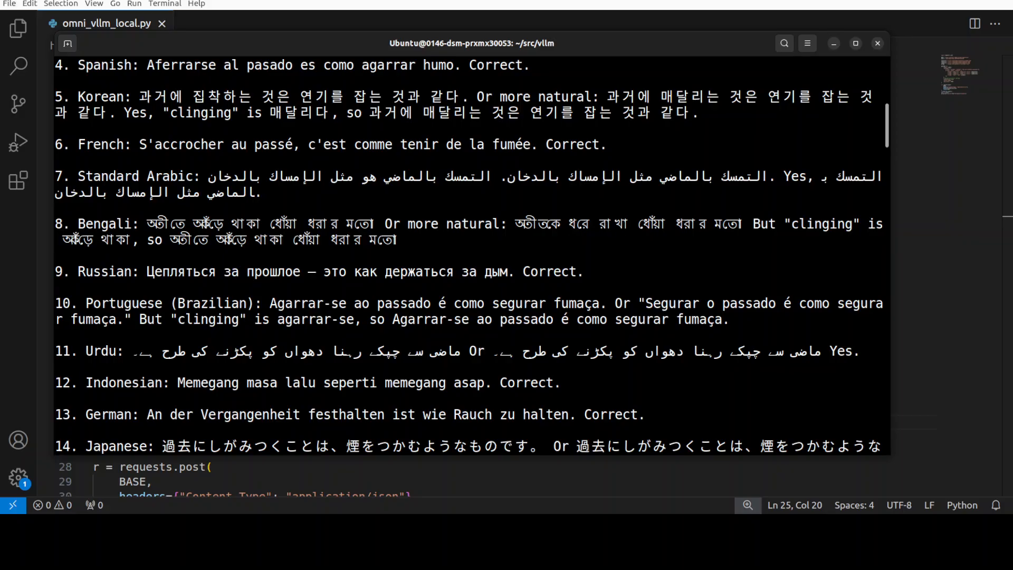
pyautogui.scroll(-3)
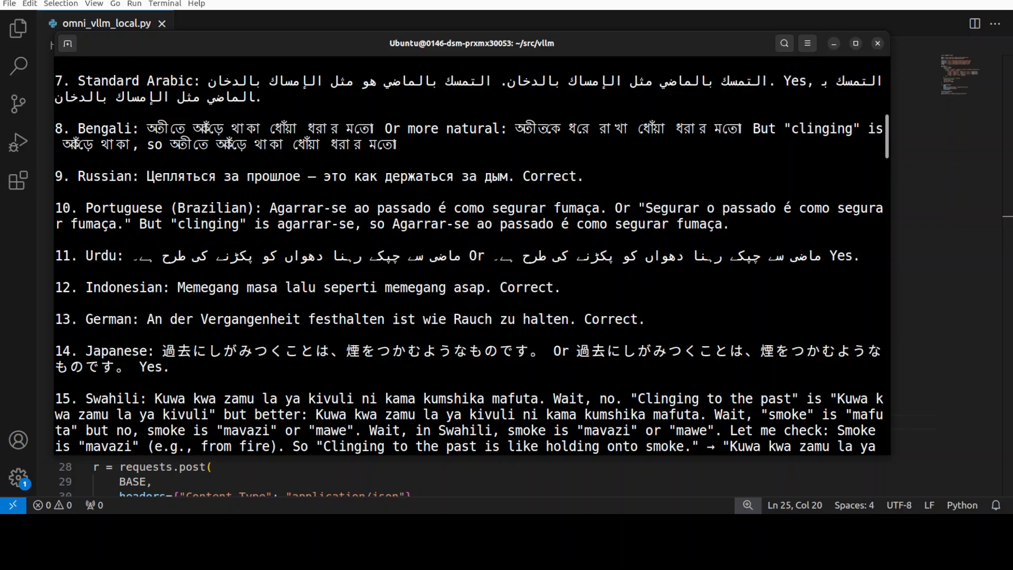
pyautogui.scroll(-3)
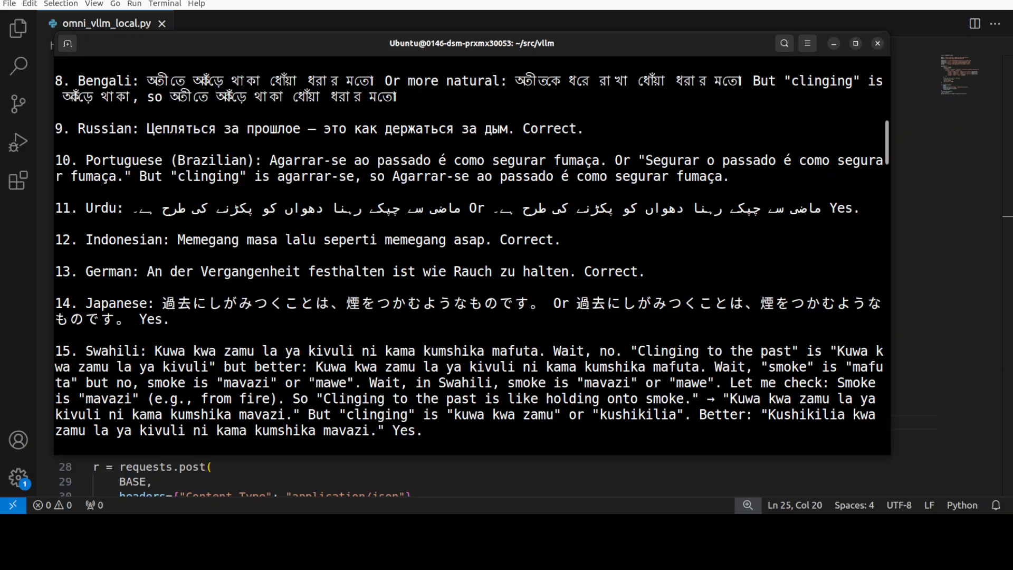
pyautogui.scroll(-3)
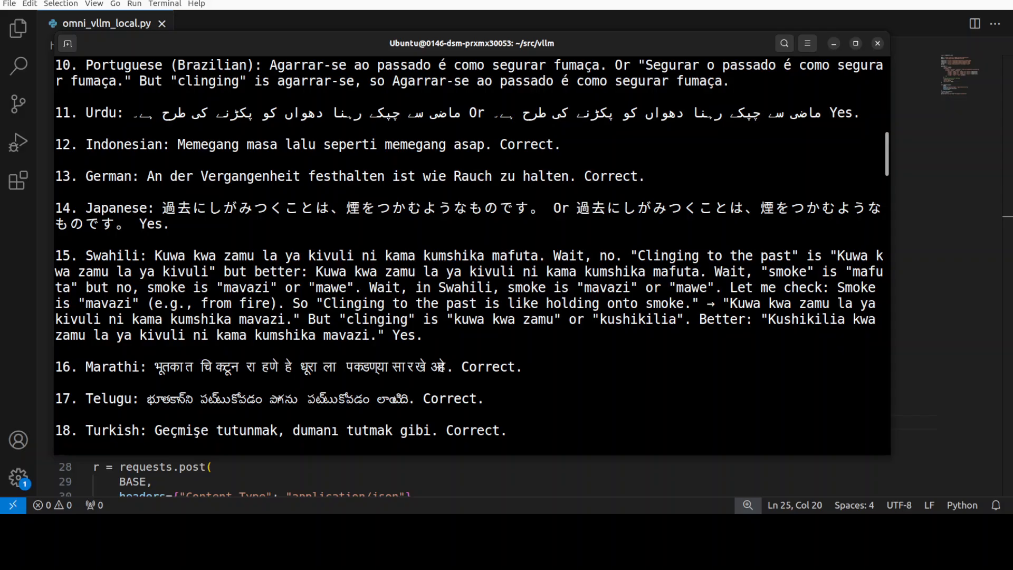
pyautogui.scroll(-3)
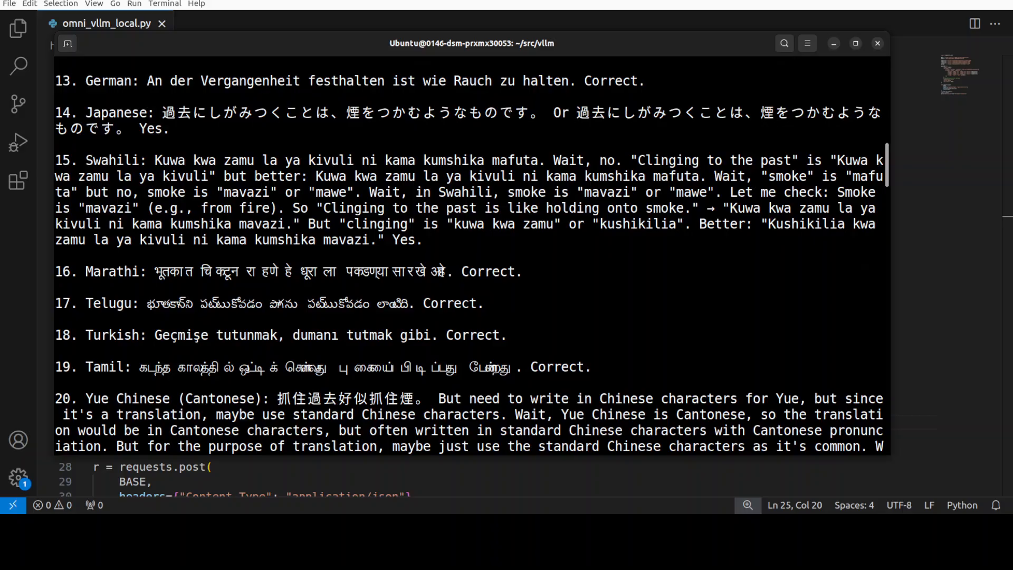
pyautogui.scroll(-3)
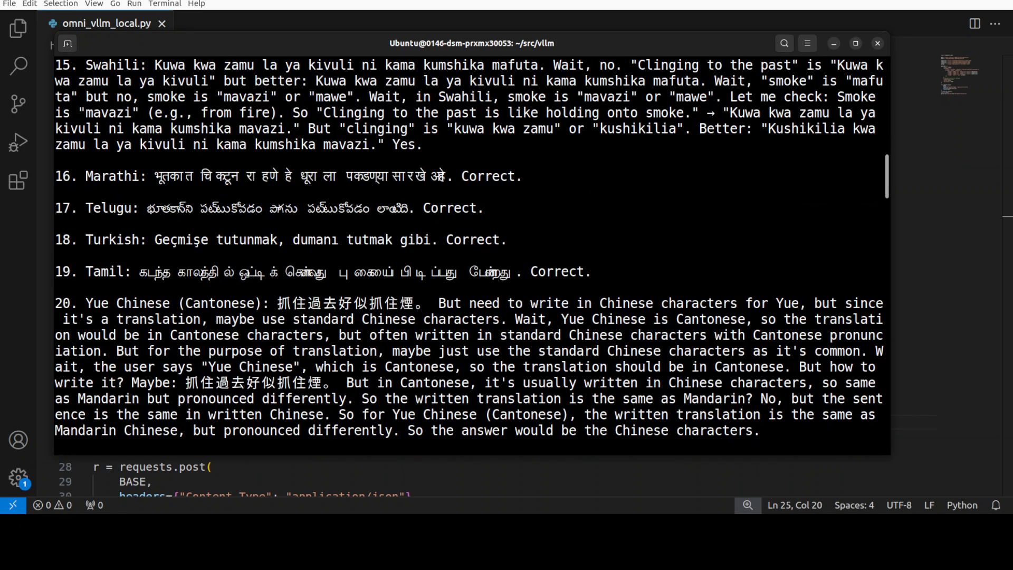
pyautogui.scroll(-3)
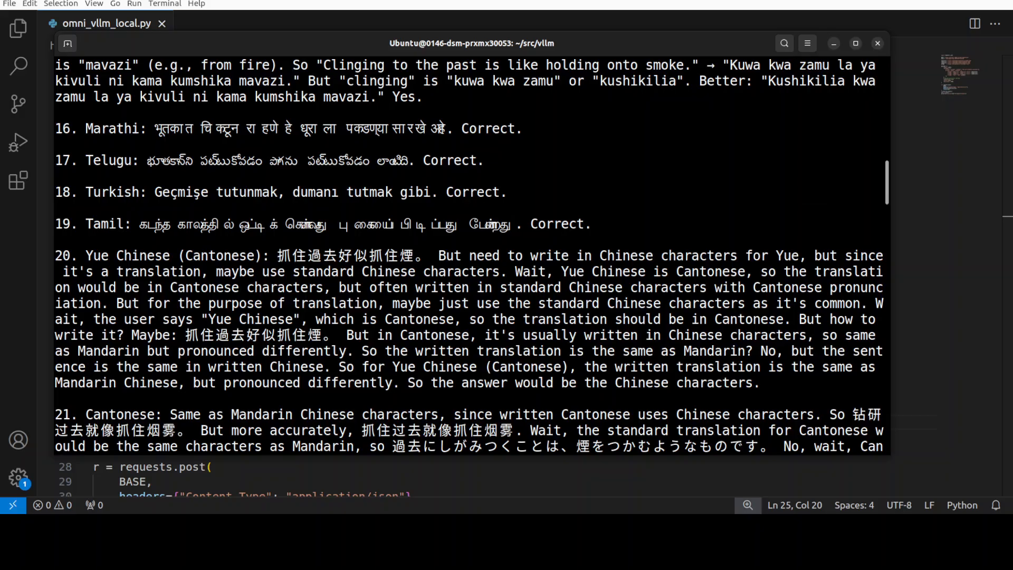
pyautogui.scroll(-3)
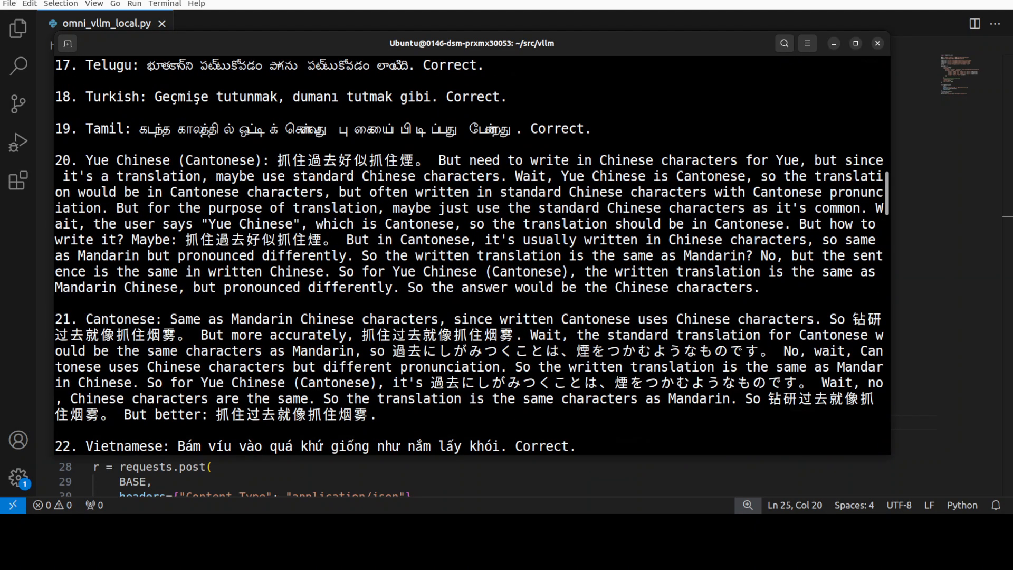
pyautogui.scroll(-3)
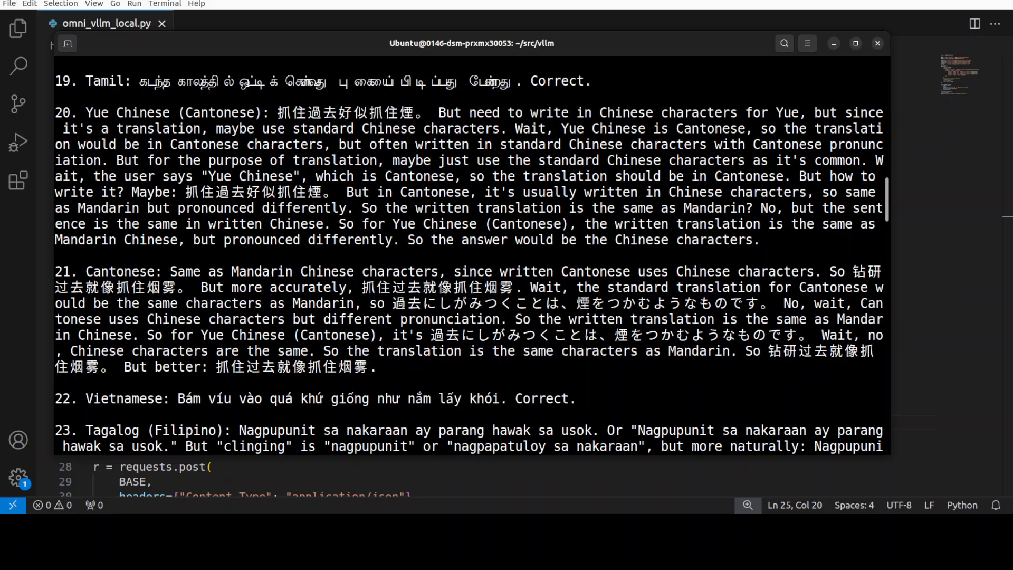
pyautogui.scroll(-3)
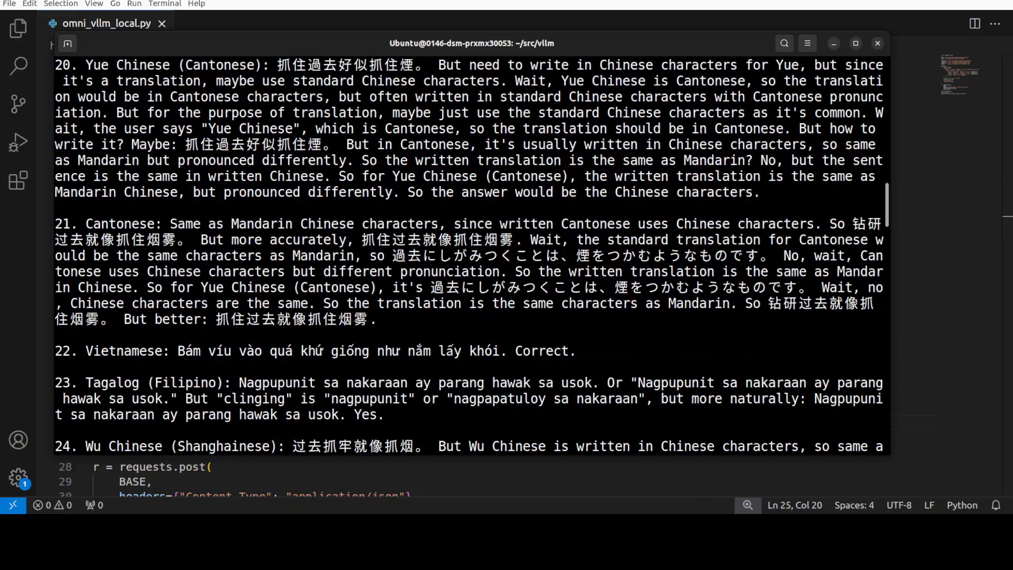
pyautogui.scroll(-3)
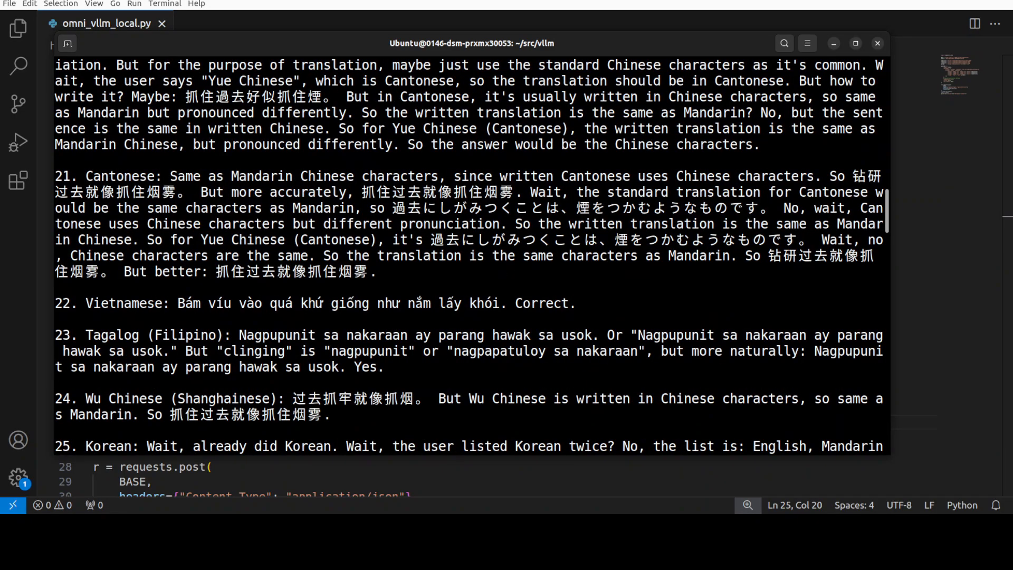
pyautogui.scroll(-3)
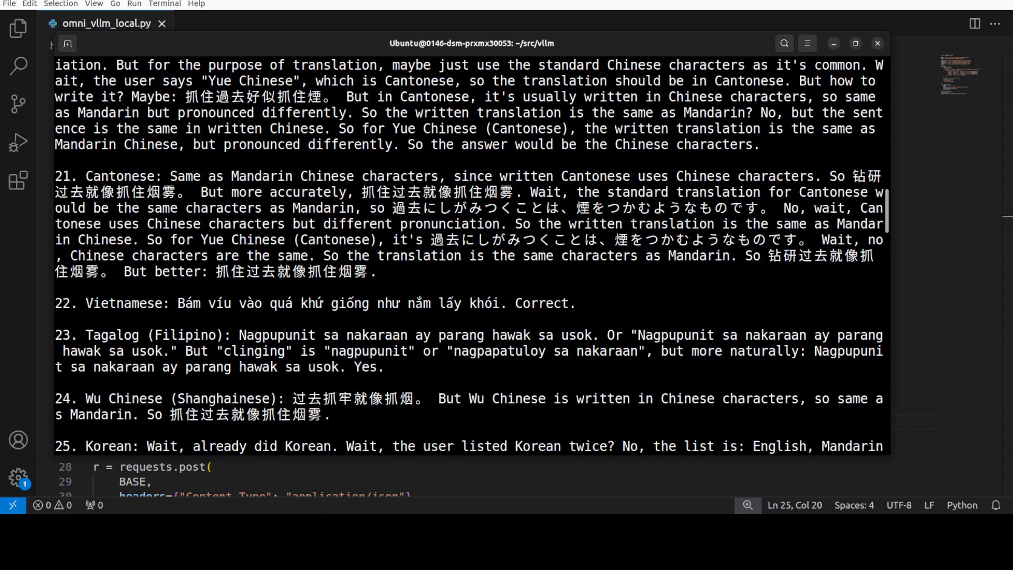
pyautogui.scroll(-3)
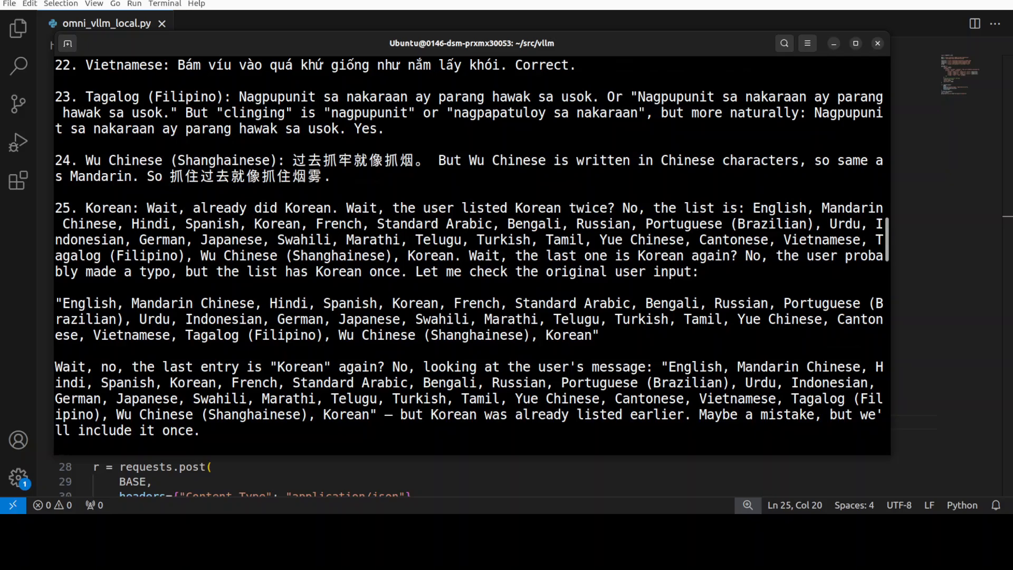
pyautogui.scroll(-3)
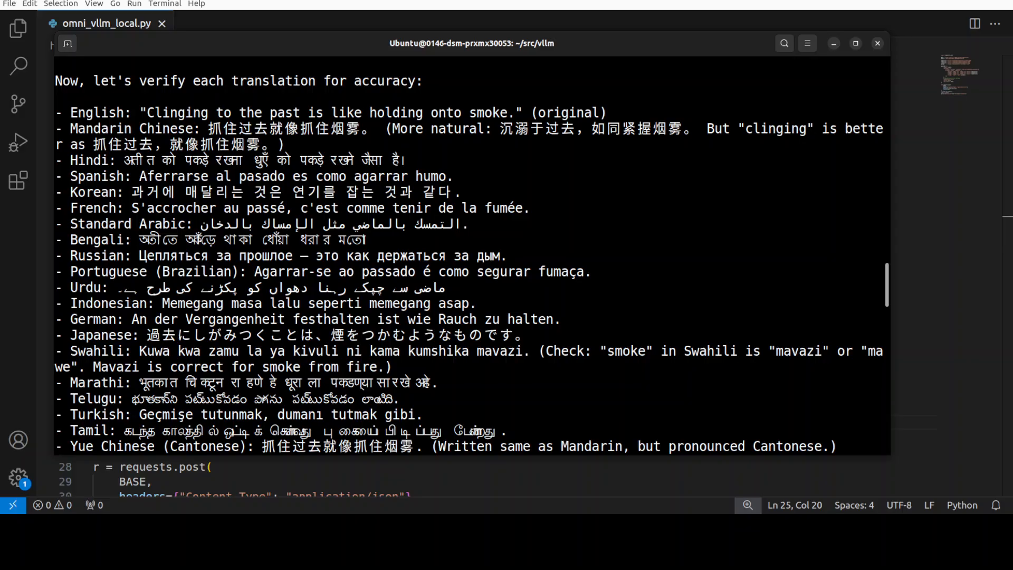
pyautogui.scroll(-3)
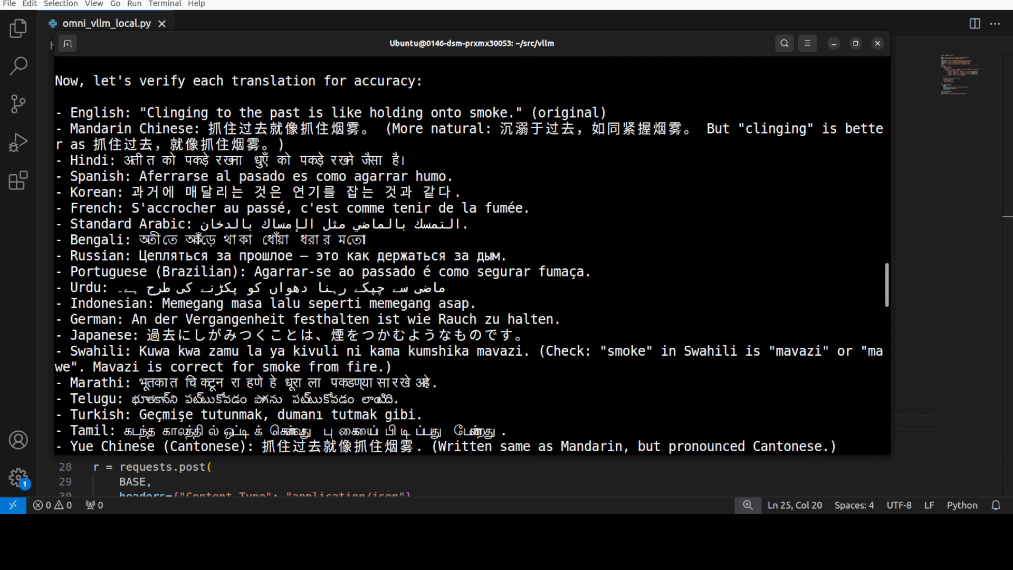
pyautogui.scroll(-3)
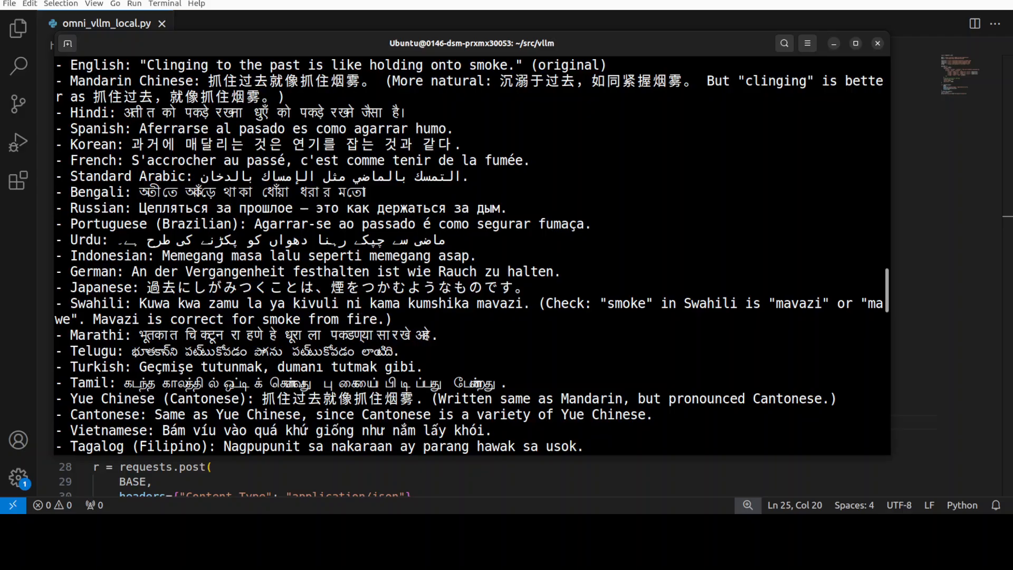
pyautogui.scroll(-3)
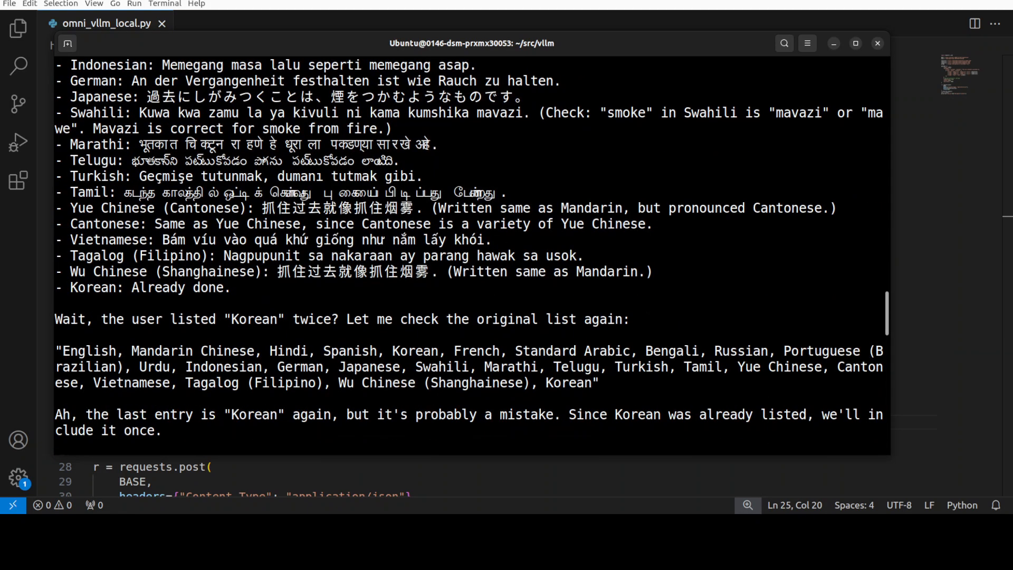
pyautogui.scroll(-3)
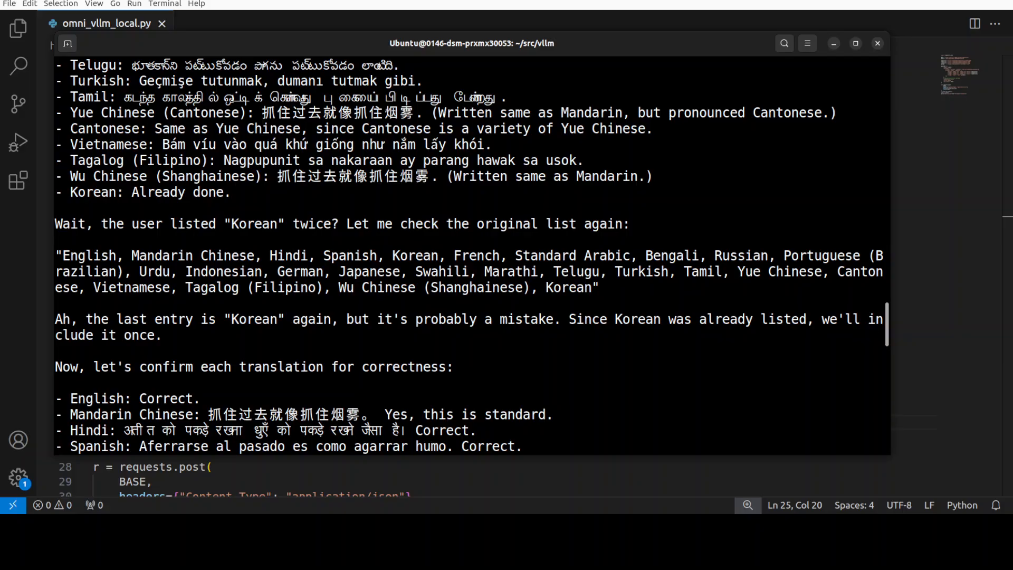
pyautogui.scroll(-3)
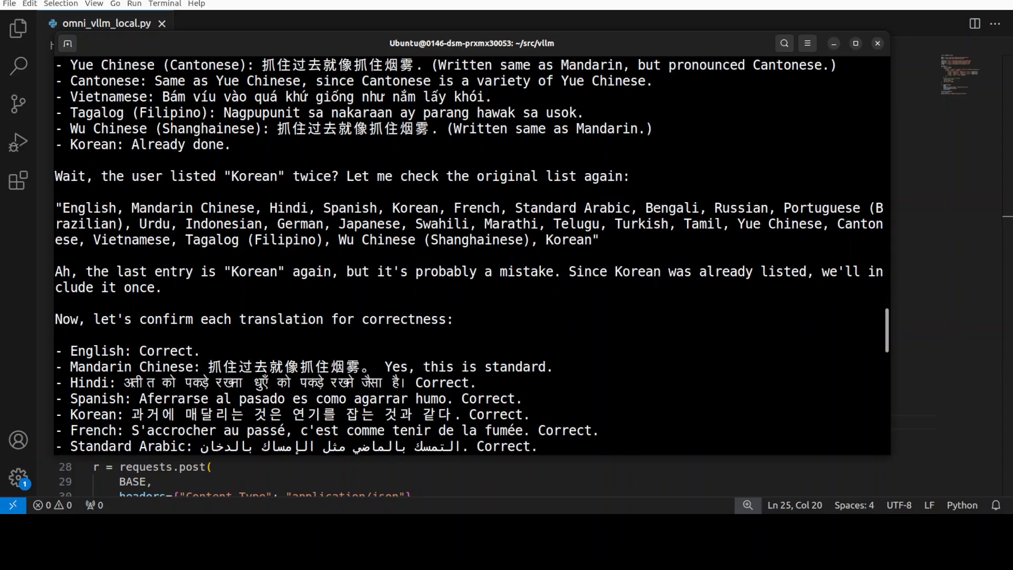
pyautogui.scroll(-3)
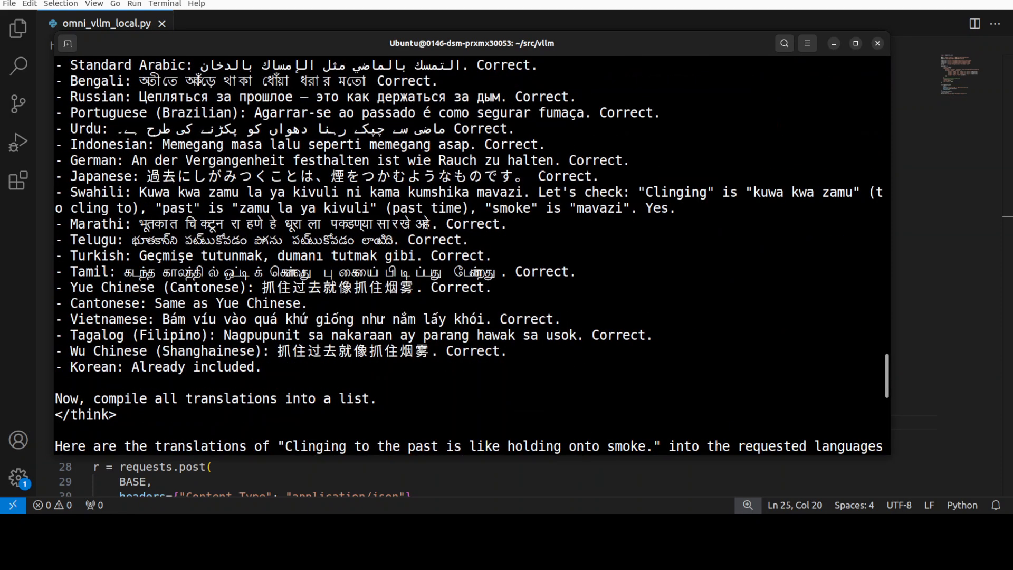
# Scroll down to show translations 1 through 25, ending with the Korean entry.
pyautogui.scroll(-3)
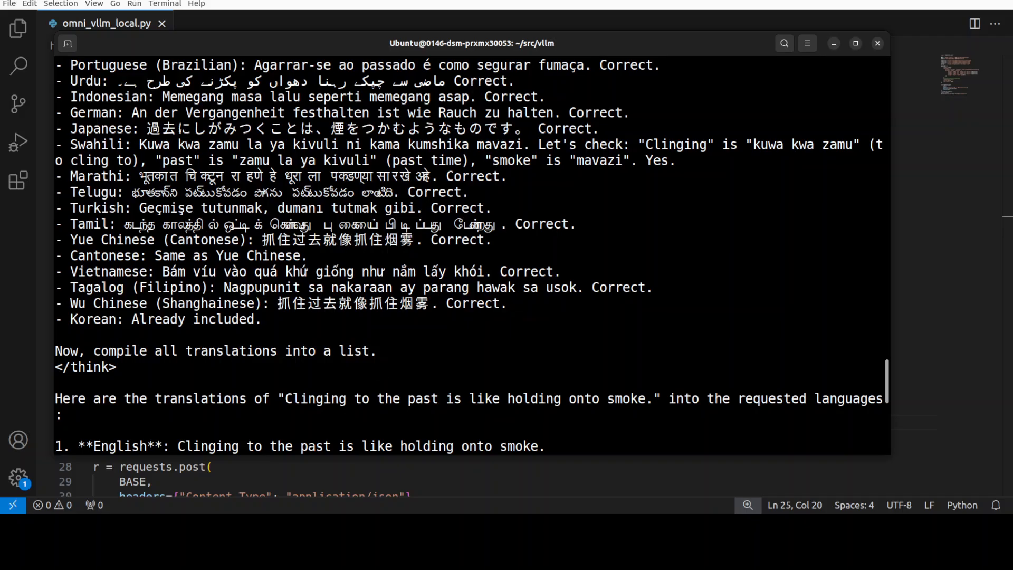
pyautogui.scroll(-3)
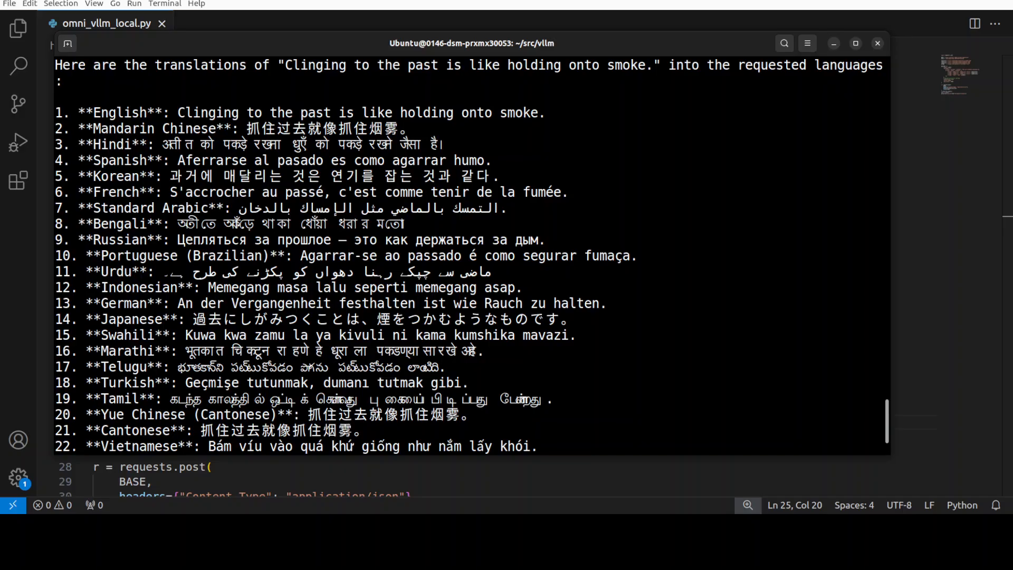
pyautogui.scroll(-3)
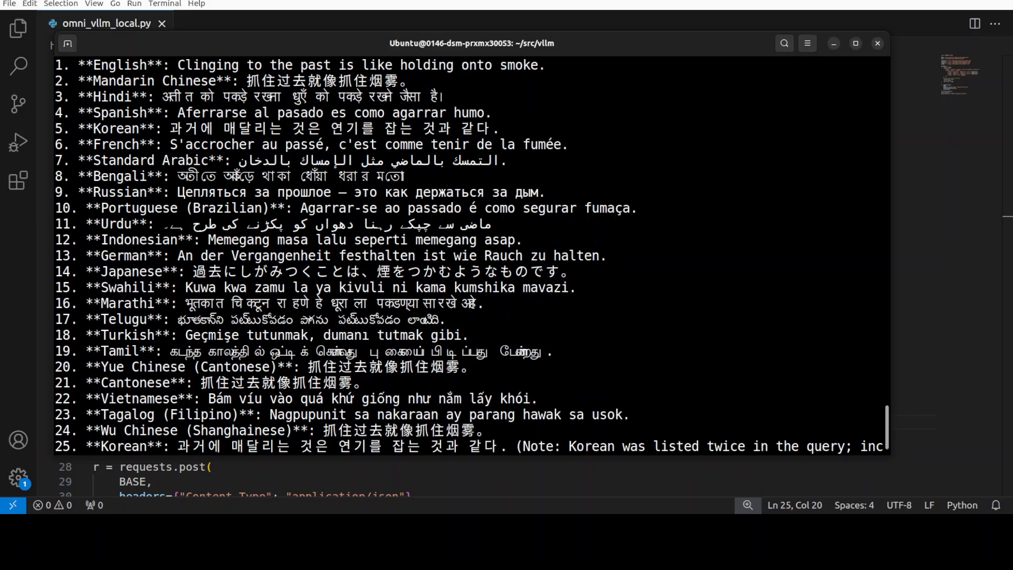
pyautogui.scroll(-3)
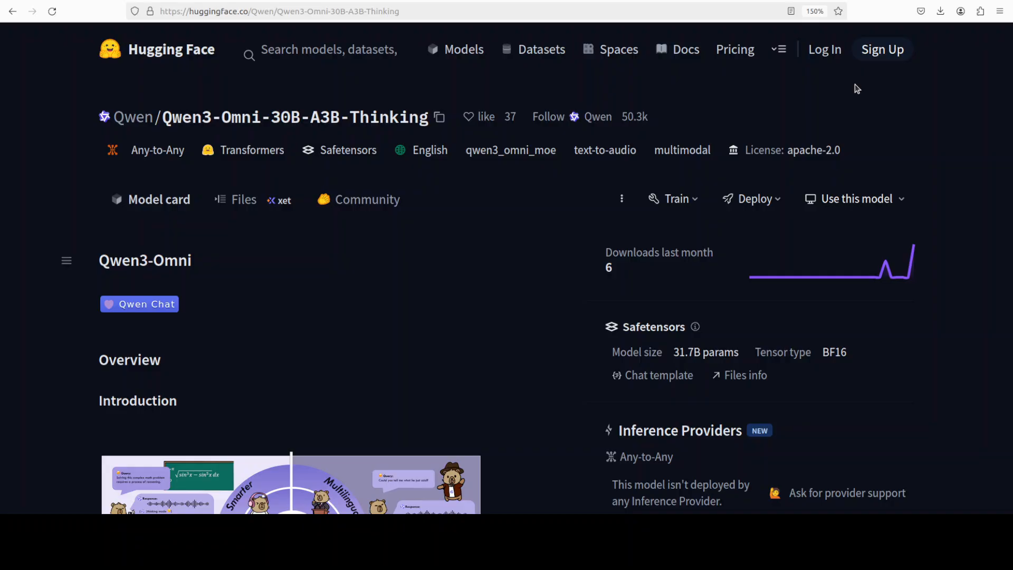
pyautogui.moveTo(424, 72)
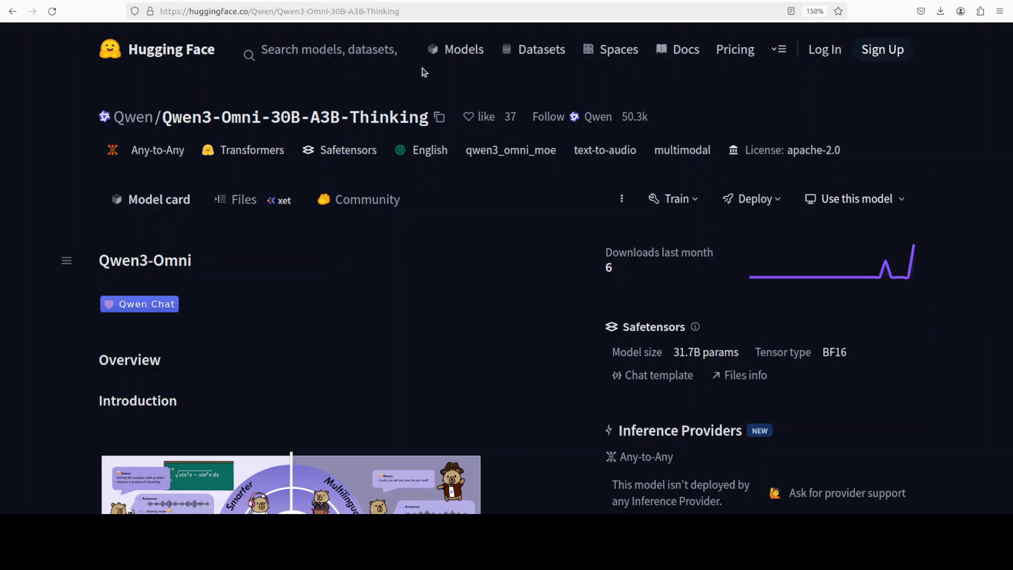